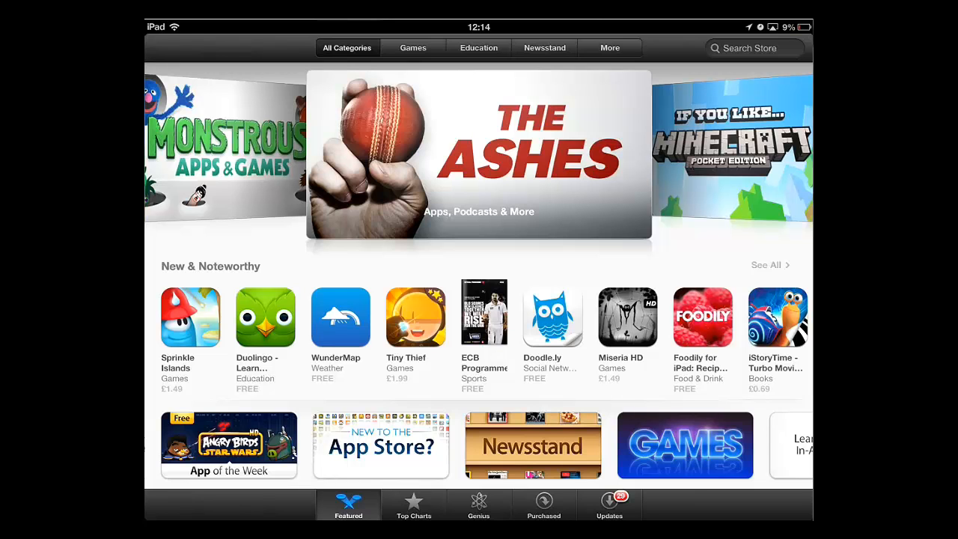
# - Search the App Store for 'skype' to find the Skype for iPad listing
pyautogui.write('skype')
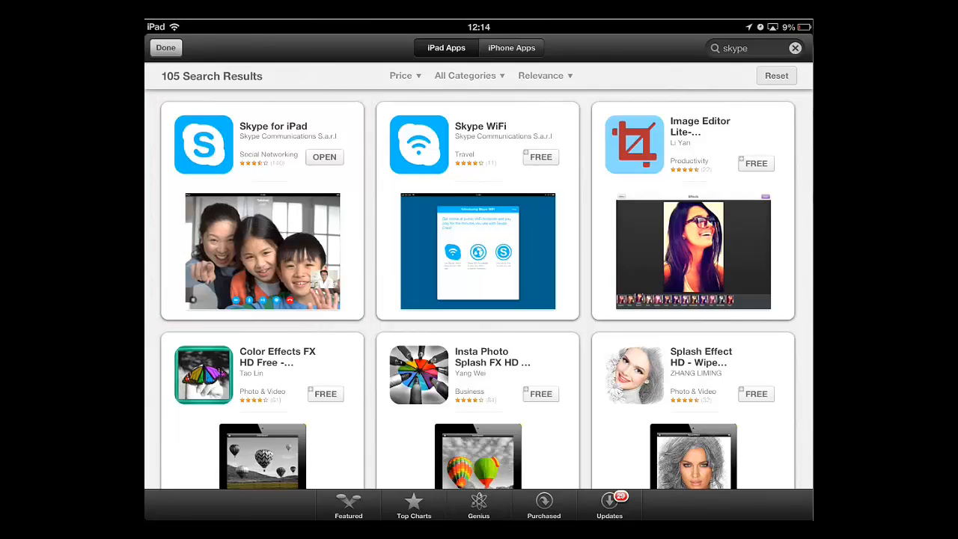
pyautogui.click(325, 157)
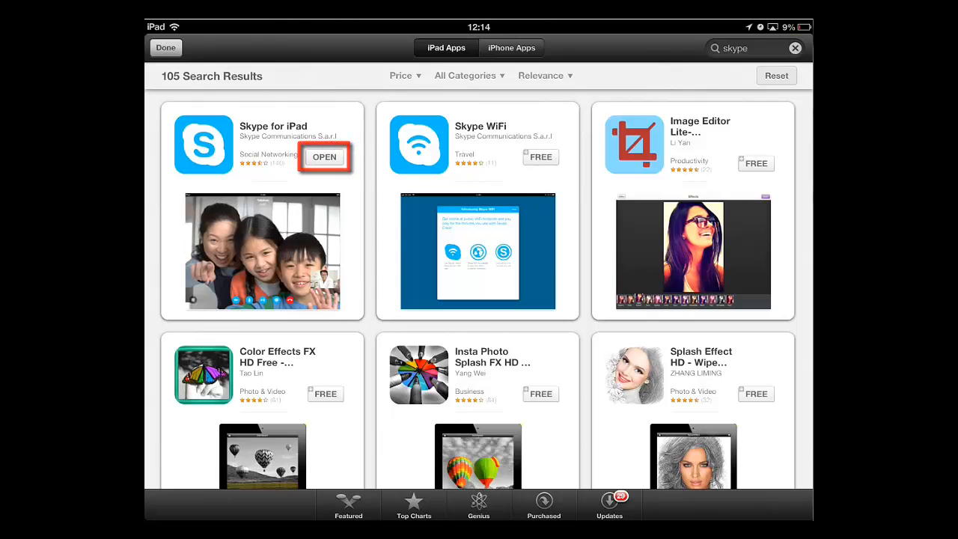
# - Launch Skype for iPad and choose 'Create an account' to reach the Terms of Use
pyautogui.click(324, 158)
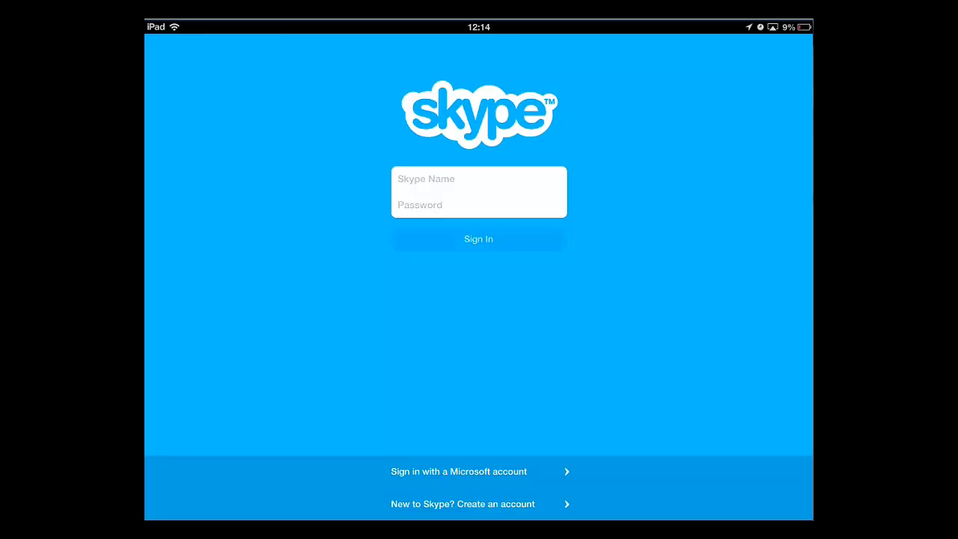
pyautogui.click(477, 504)
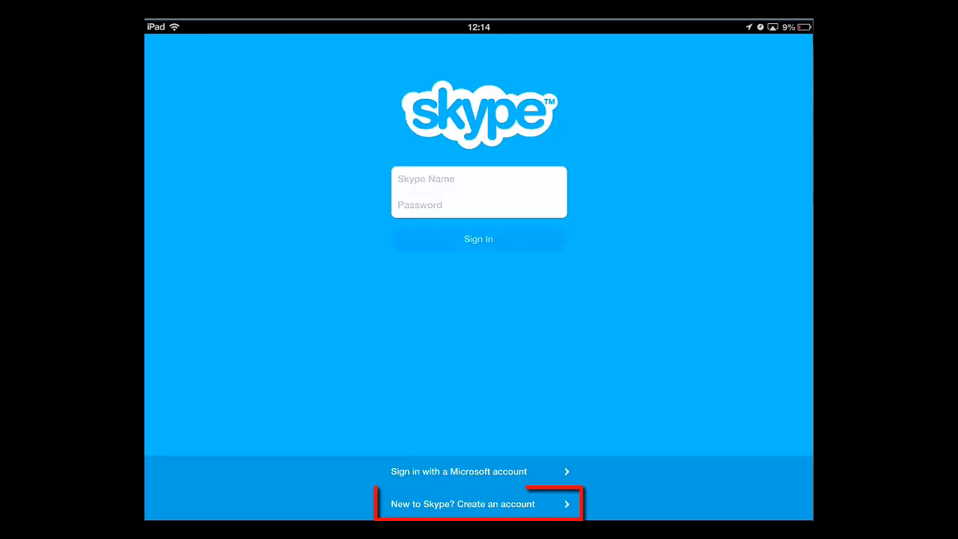
pyautogui.click(477, 503)
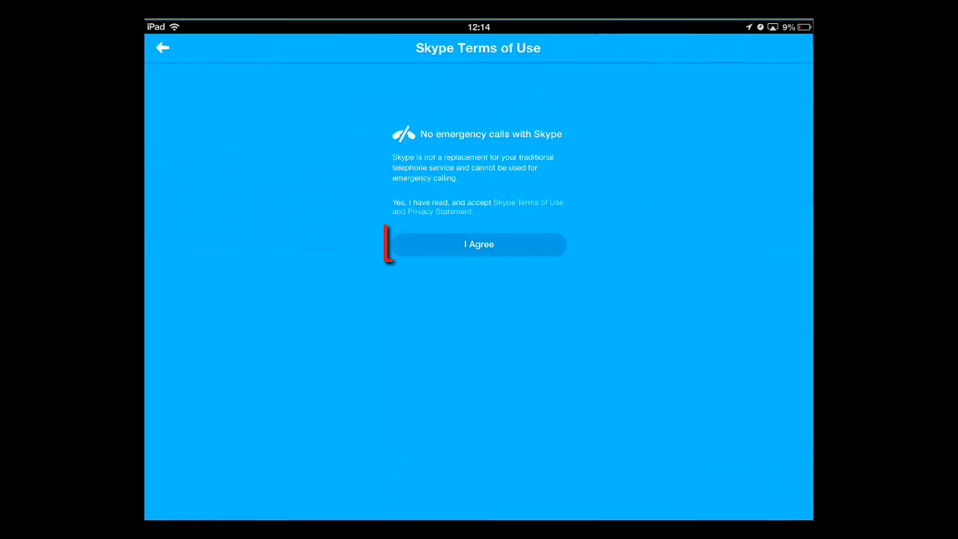
# - Agree to the Skype terms and submit the new account details
pyautogui.click(479, 244)
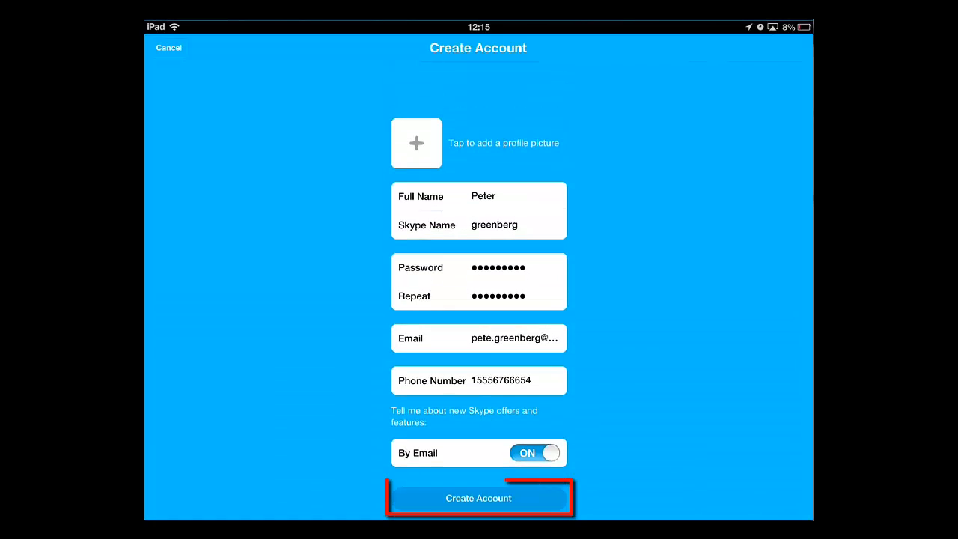
pyautogui.click(478, 498)
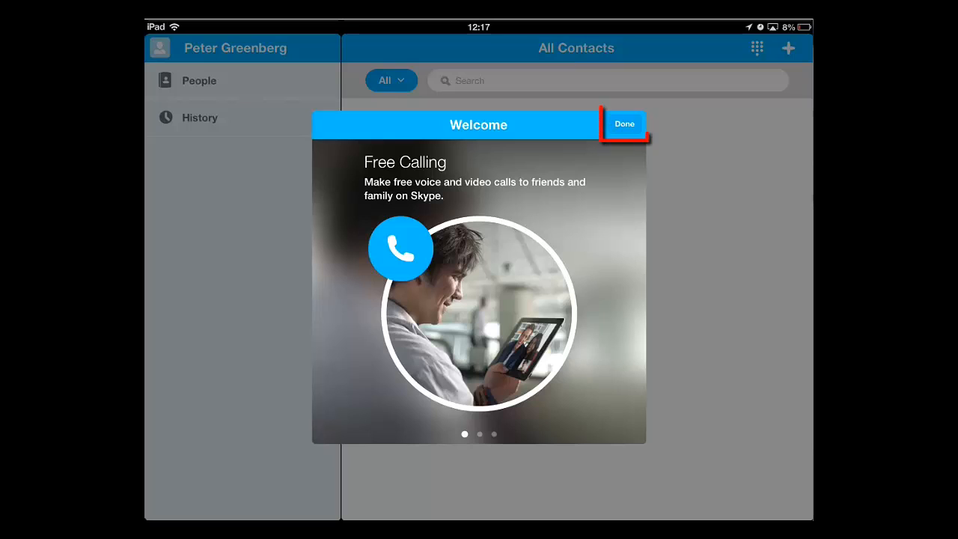
# - Dismiss the Welcome tour and open the Skype test call contact's profile
pyautogui.click(624, 123)
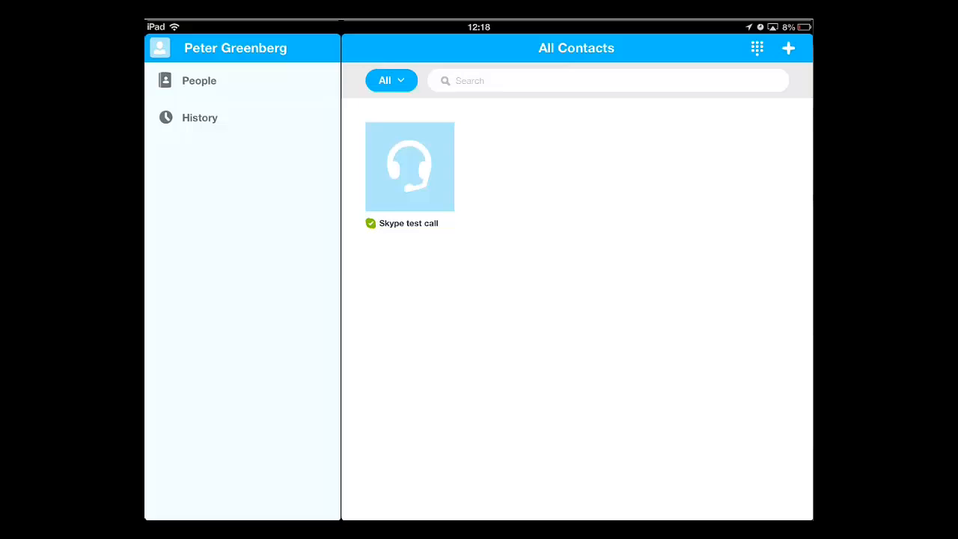
pyautogui.click(788, 50)
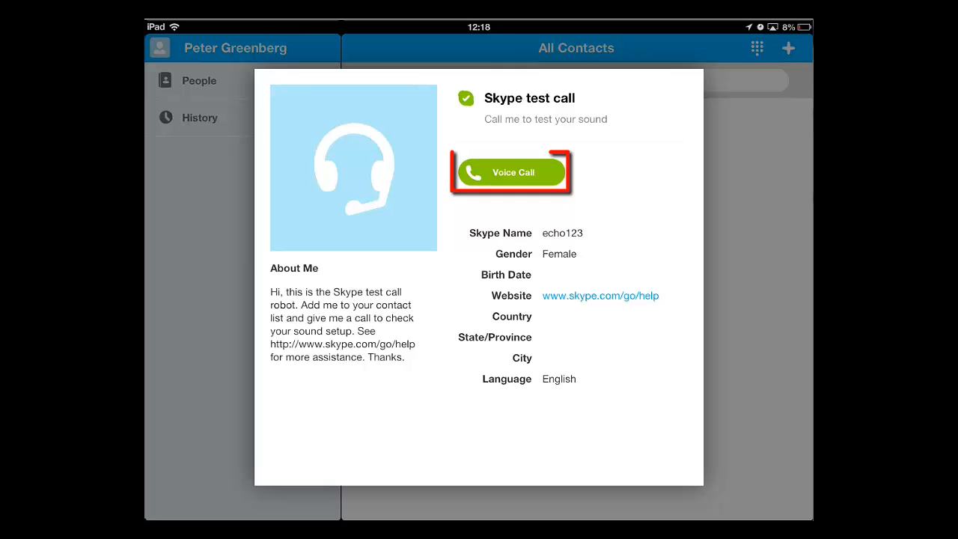
# - Voice-call Skype test call, hang up, and return to the contacts list
pyautogui.click(510, 173)
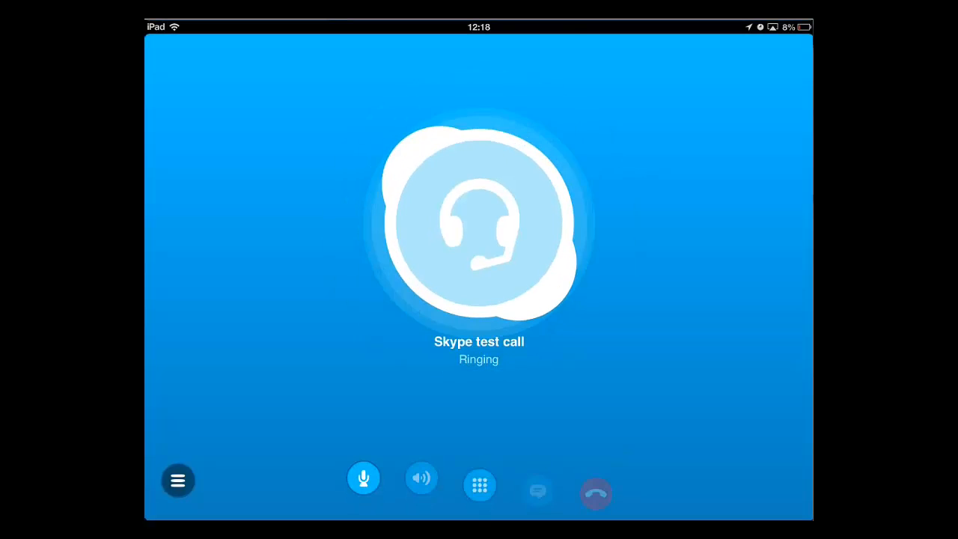
pyautogui.click(595, 494)
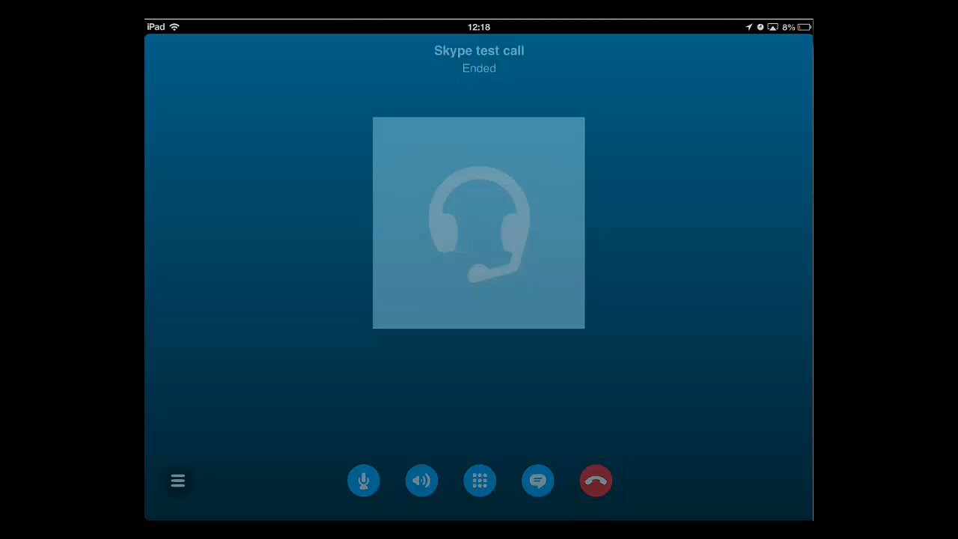
pyautogui.click(595, 479)
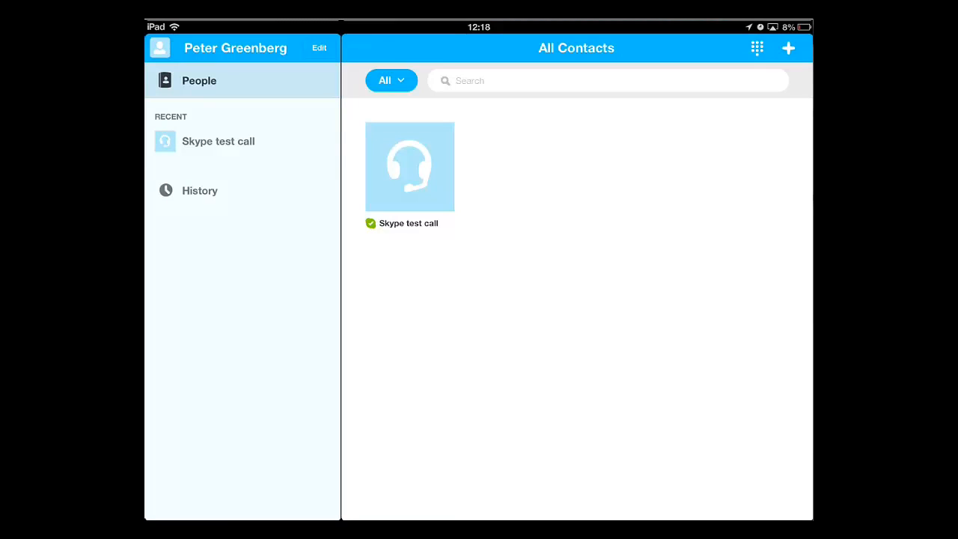